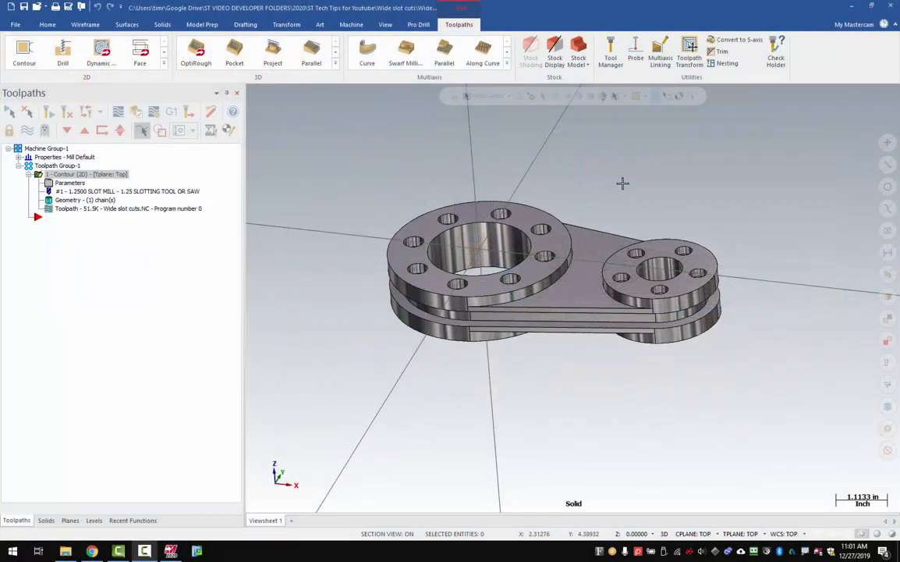
pyautogui.moveTo(610, 191)
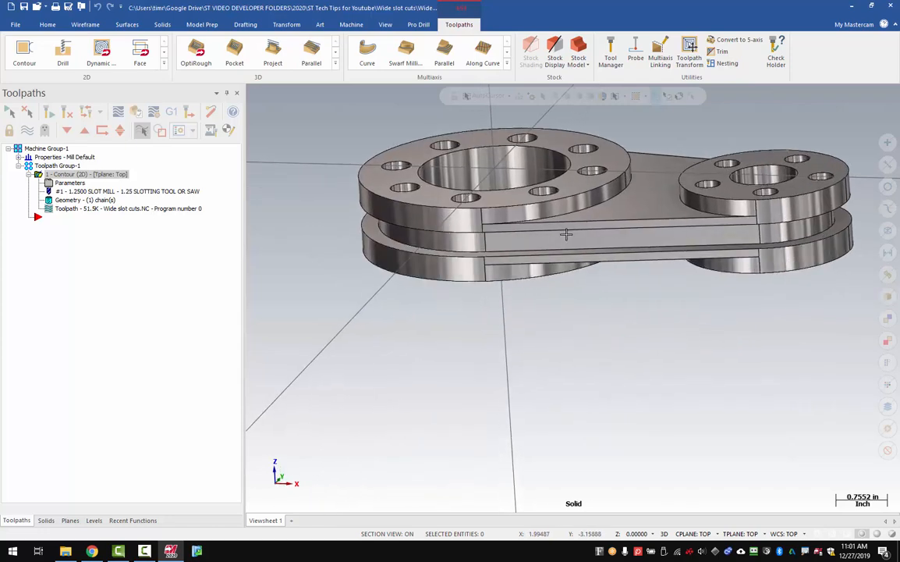
# Turn the part to its slot side and zoom in on the slot between the plates
pyautogui.moveTo(567, 234); pyautogui.dragTo(442, 237)
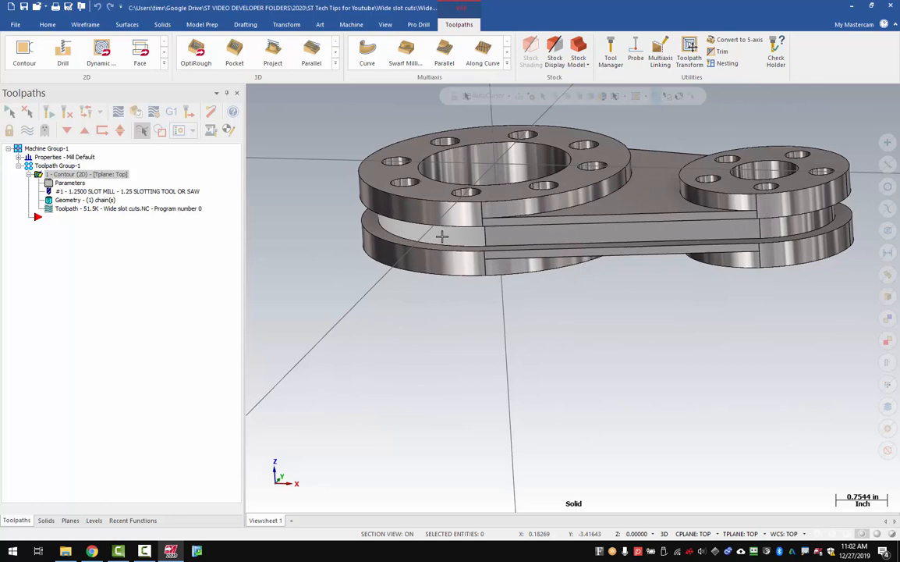
pyautogui.moveTo(440, 237); pyautogui.dragTo(395, 176)
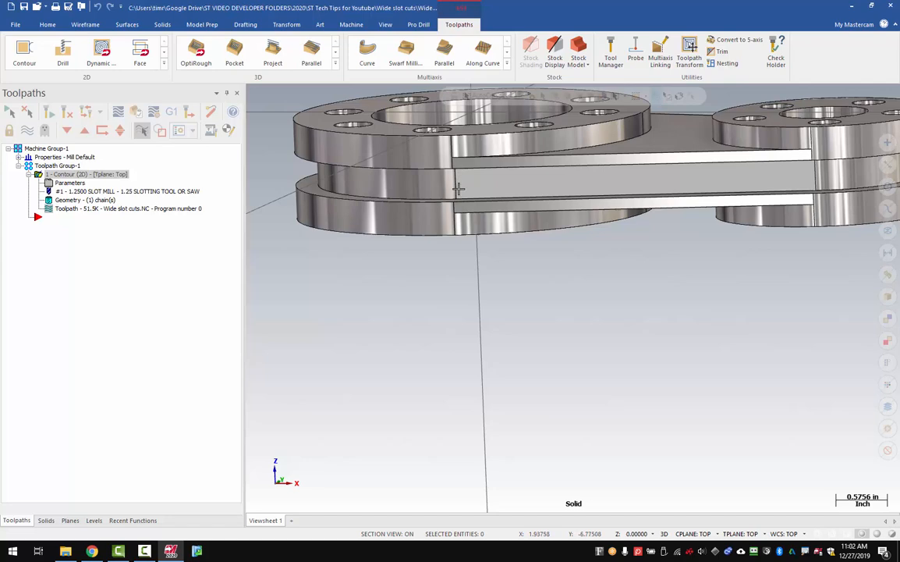
pyautogui.moveTo(459, 186)
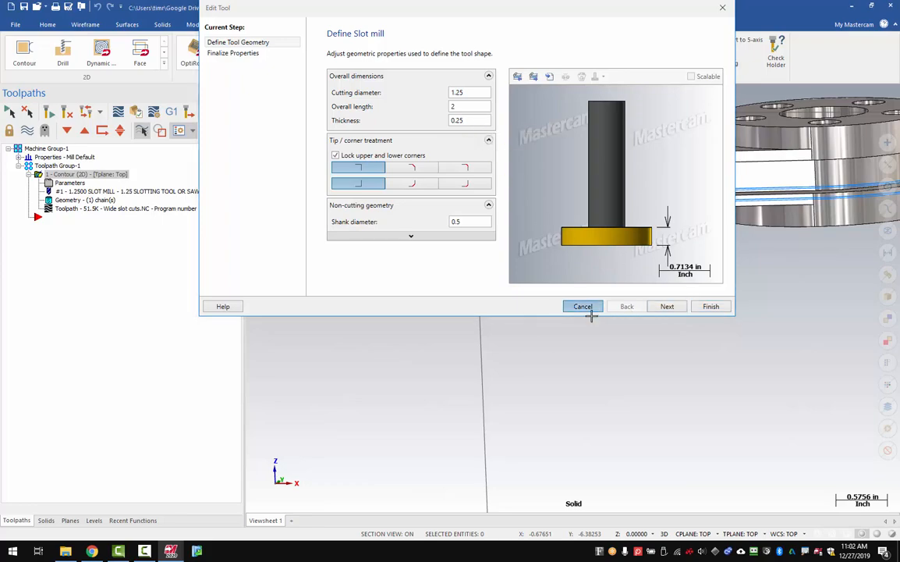
pyautogui.click(582, 306)
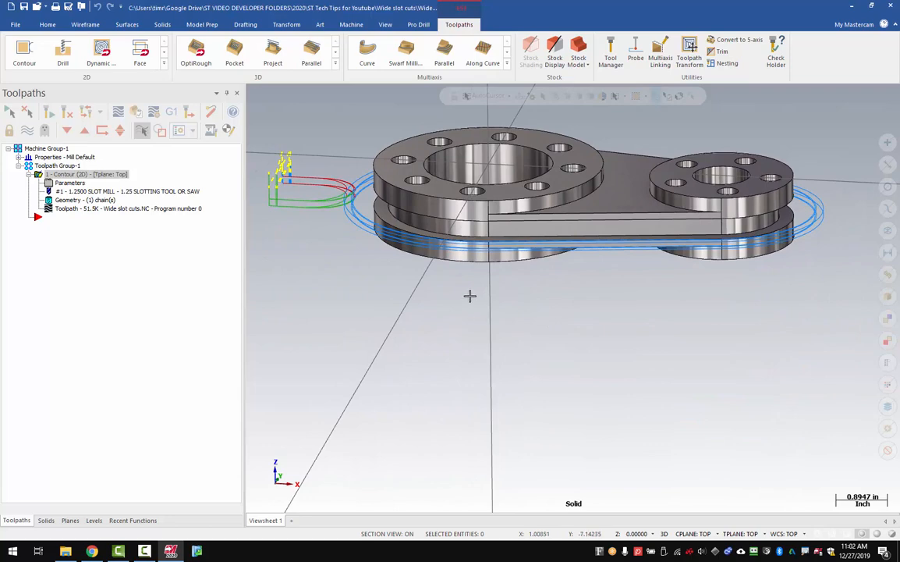
pyautogui.moveTo(429, 217)
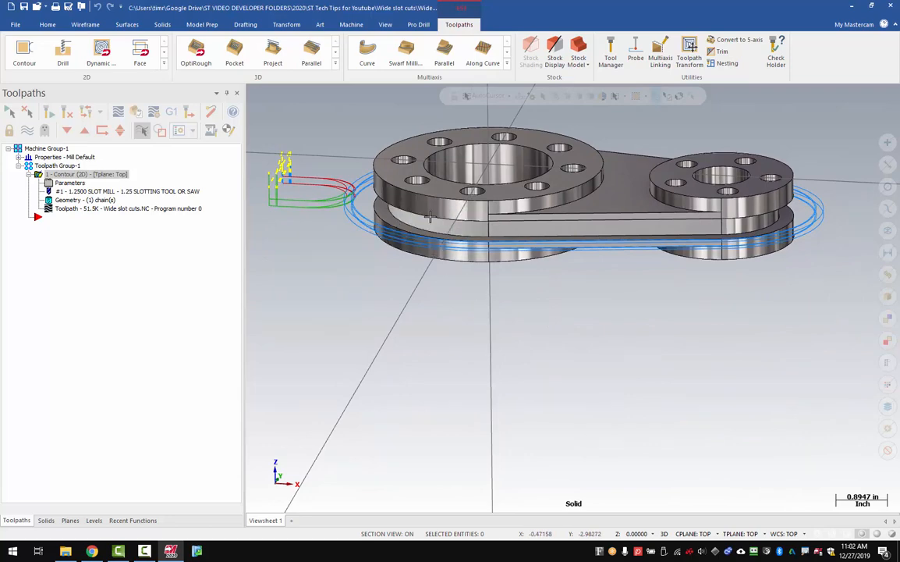
pyautogui.moveTo(393, 284)
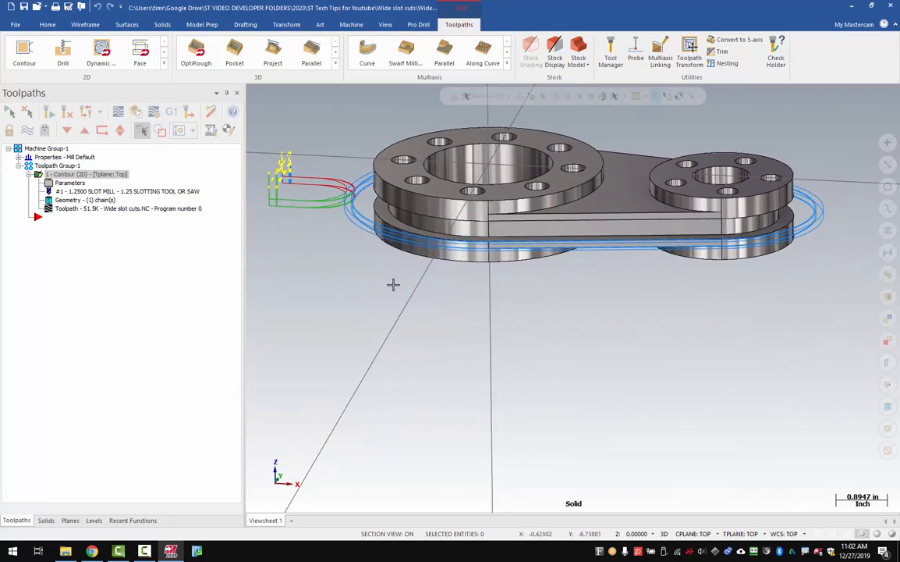
pyautogui.moveTo(337, 287)
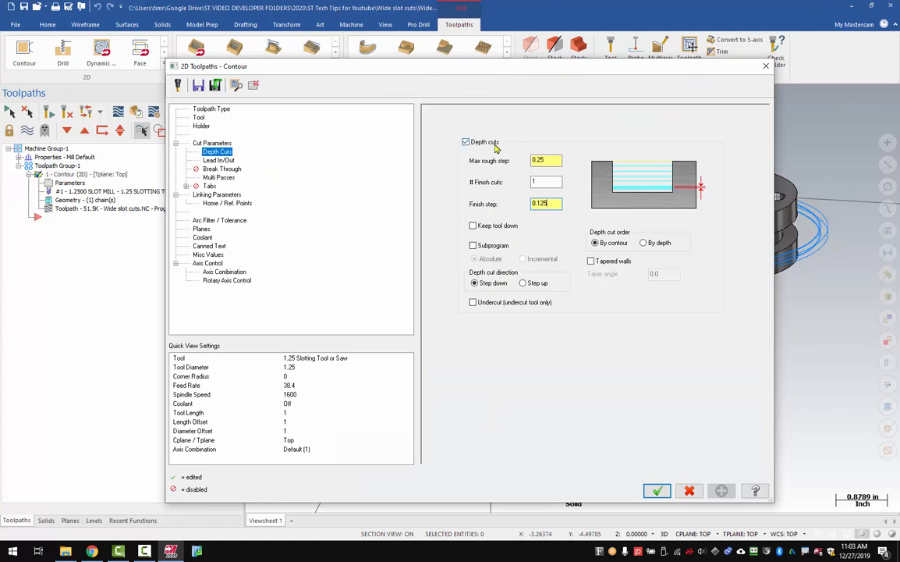
pyautogui.moveTo(469, 169)
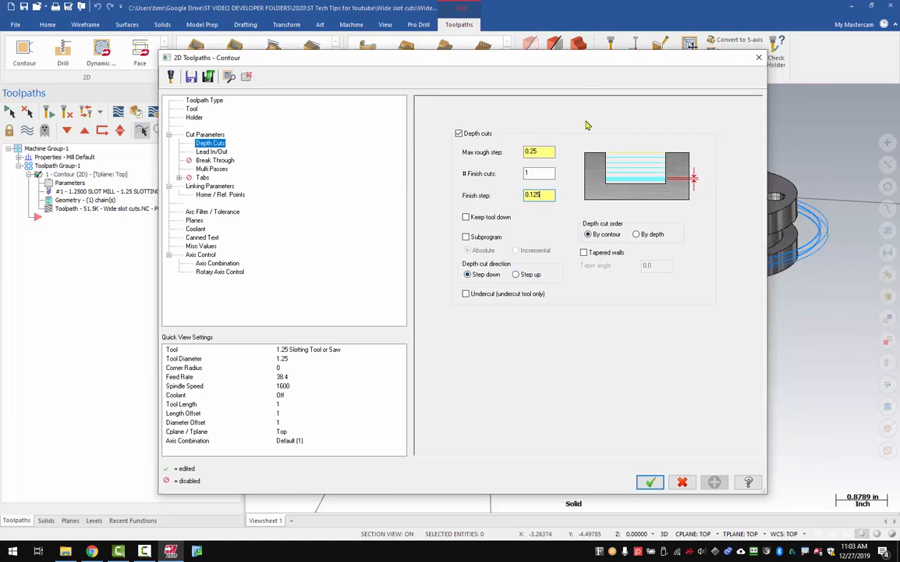
pyautogui.moveTo(584, 137)
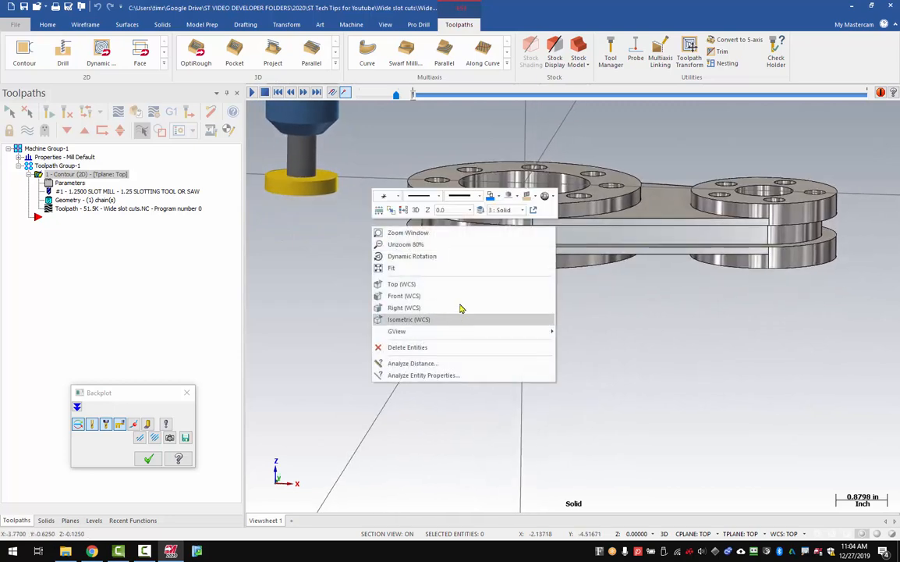
# Switch the backplot to the Front (WCS) view showing the saw beside the slot
pyautogui.click(403, 297)
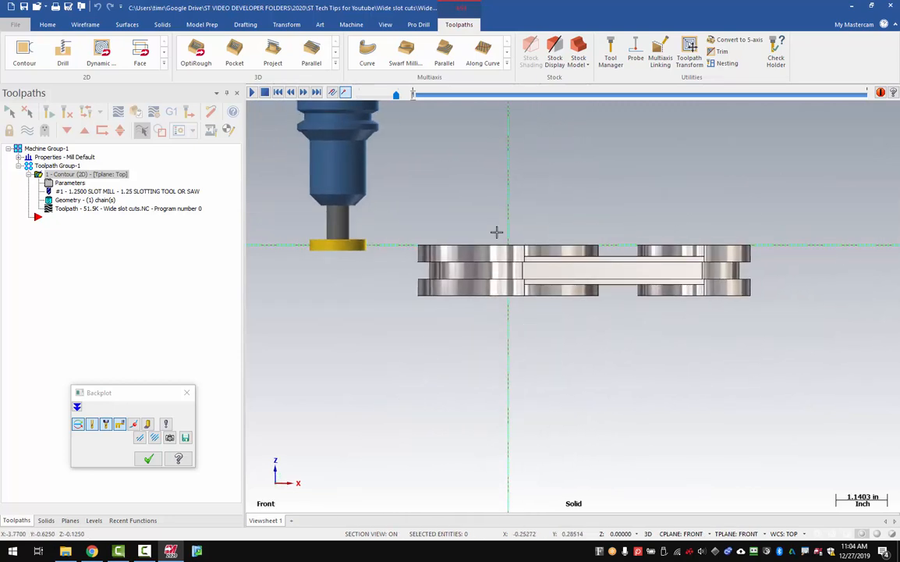